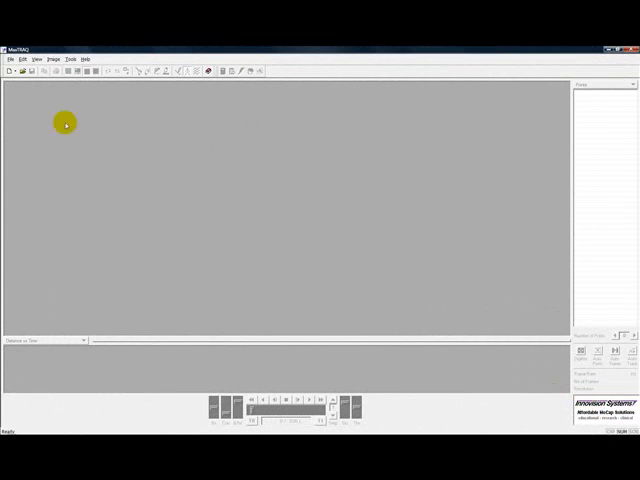
Load TreadMill.avi via File > Open, showing the treadmill frame and its points list
left_click(20, 70)
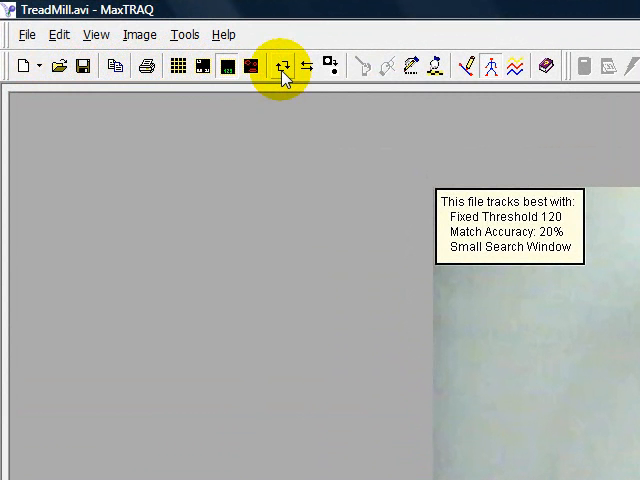
mouse_move(178, 66)
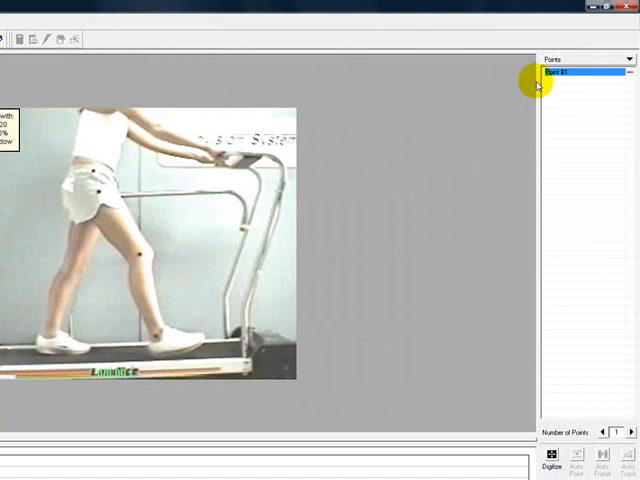
mouse_move(570, 144)
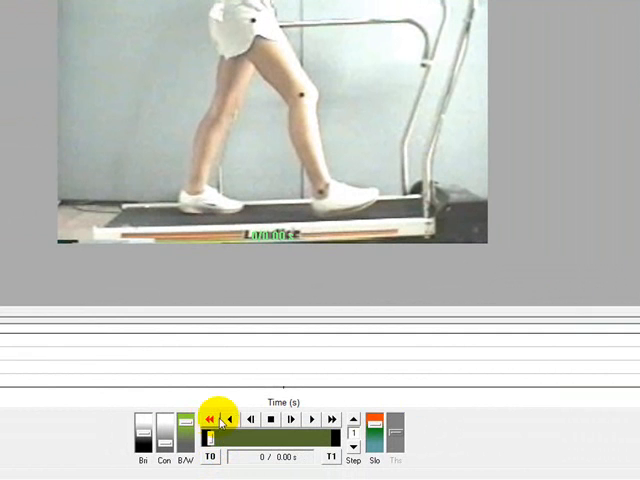
left_click(312, 418)
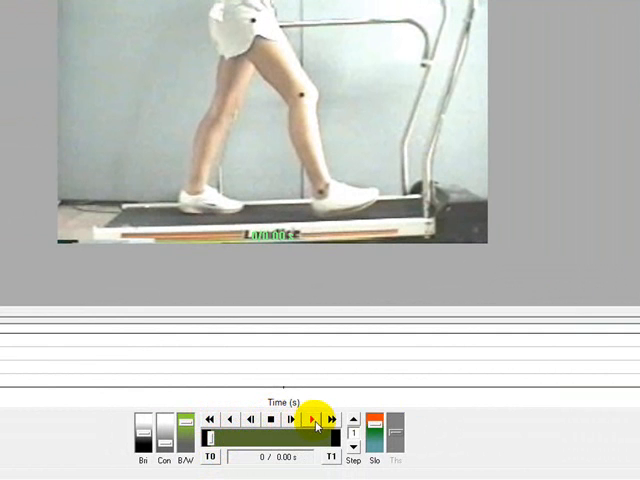